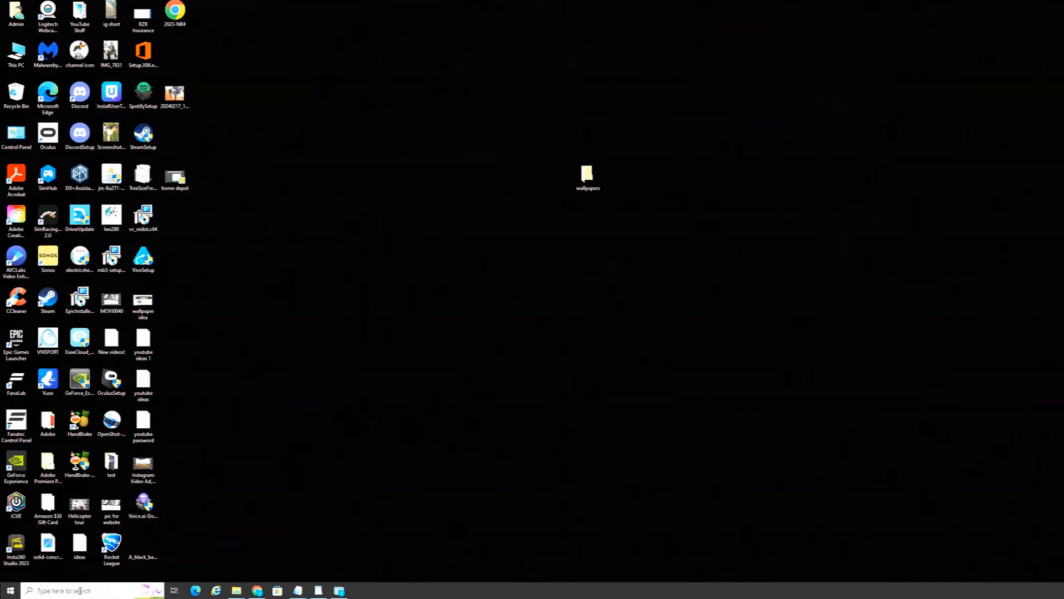
Search "background" from the taskbar and open Background image settings
text(background)
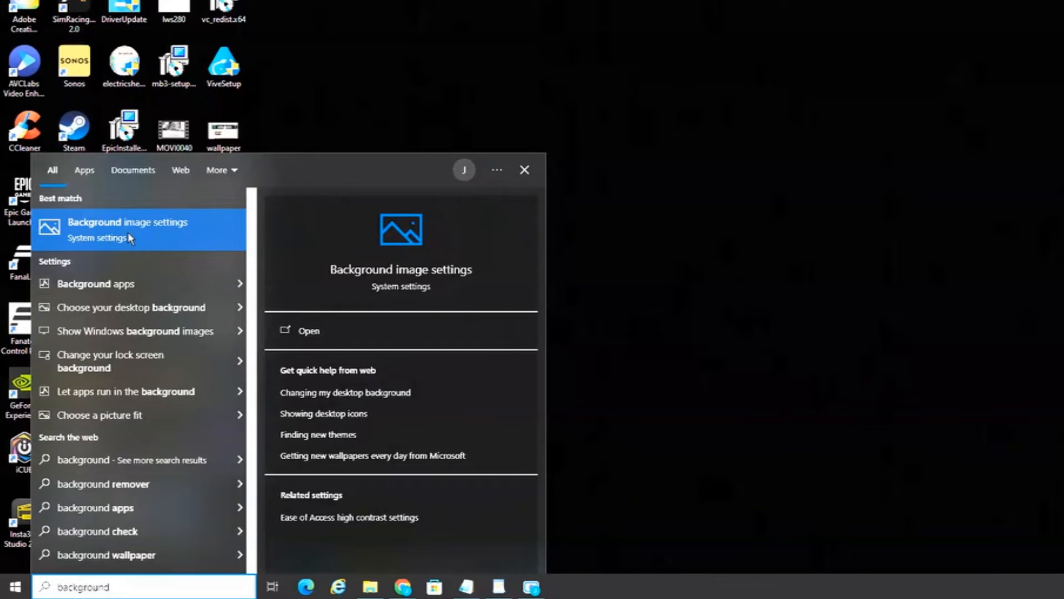
click(126, 228)
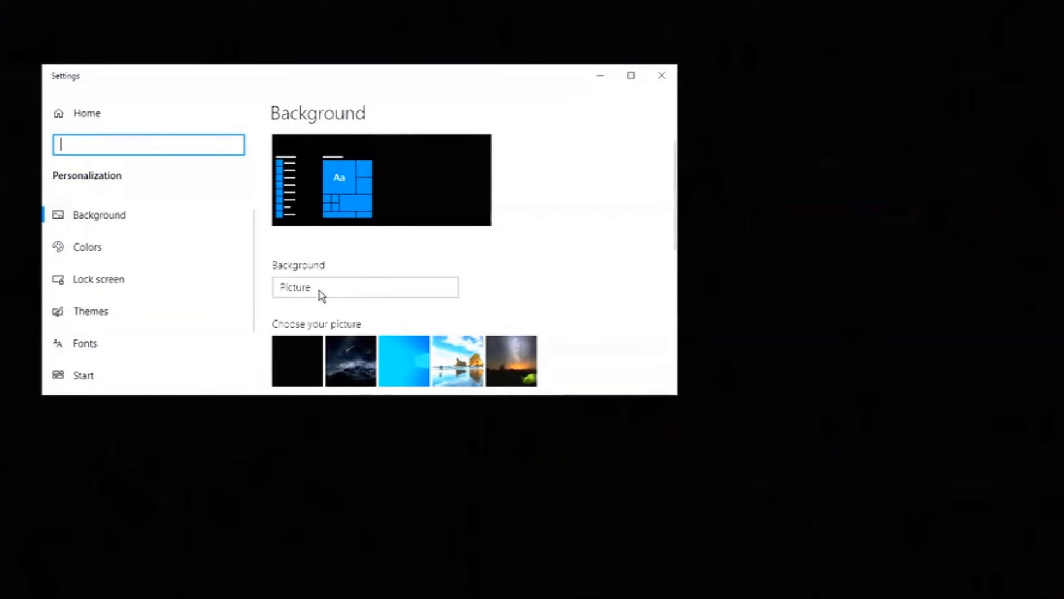
Switch the background type to Slideshow and browse for the Desktop wallpapers folder
click(365, 286)
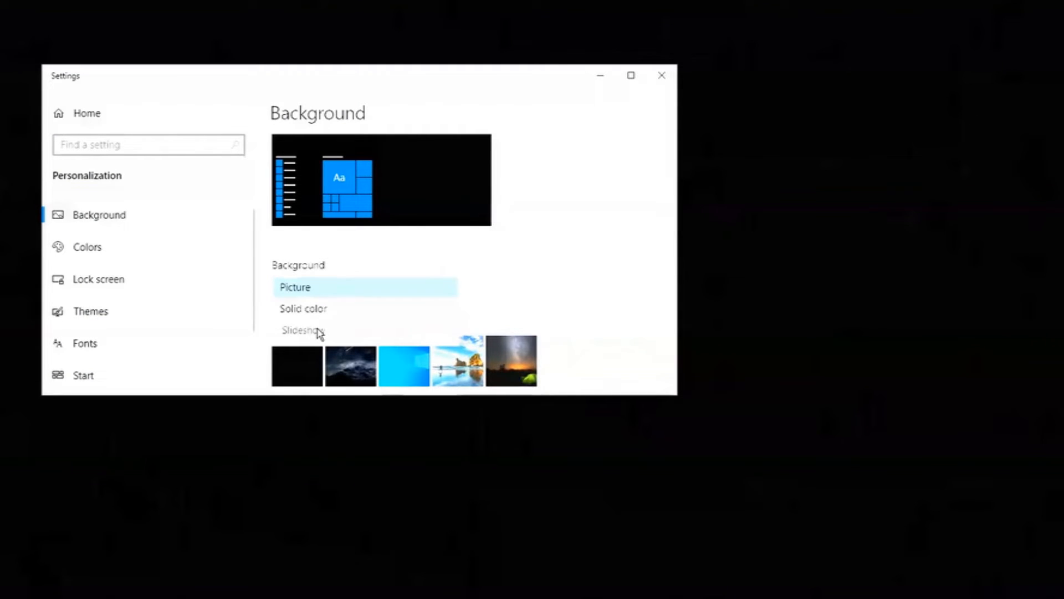
click(303, 330)
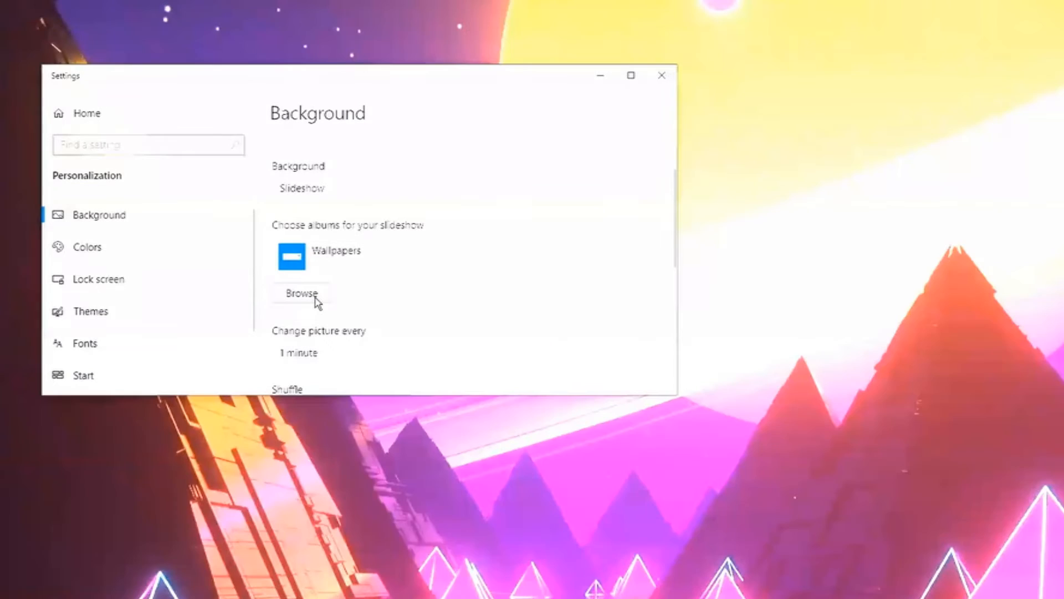
click(300, 292)
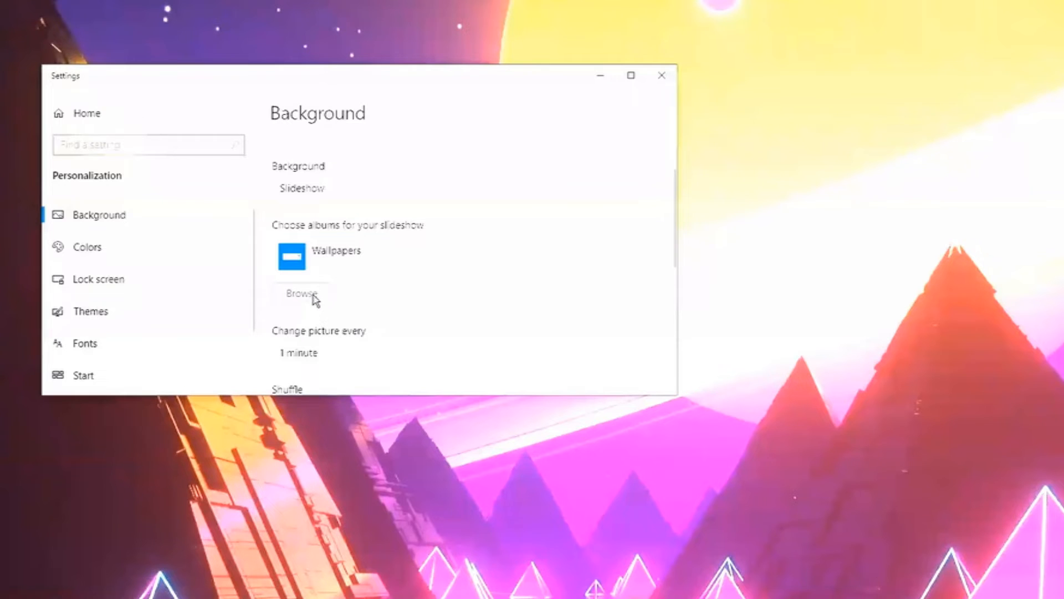
click(302, 295)
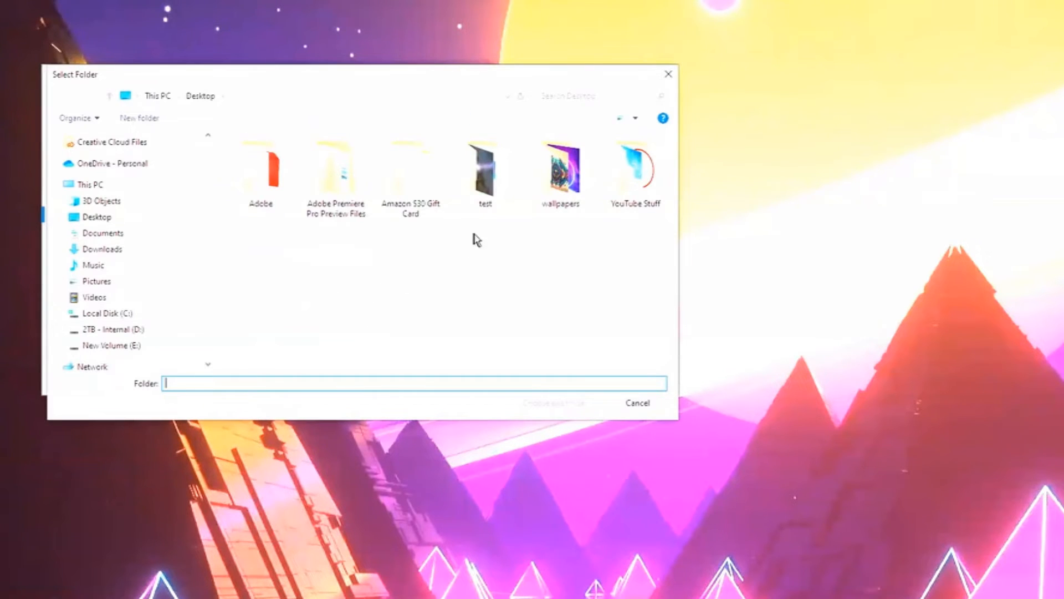
mouse_move(562, 180)
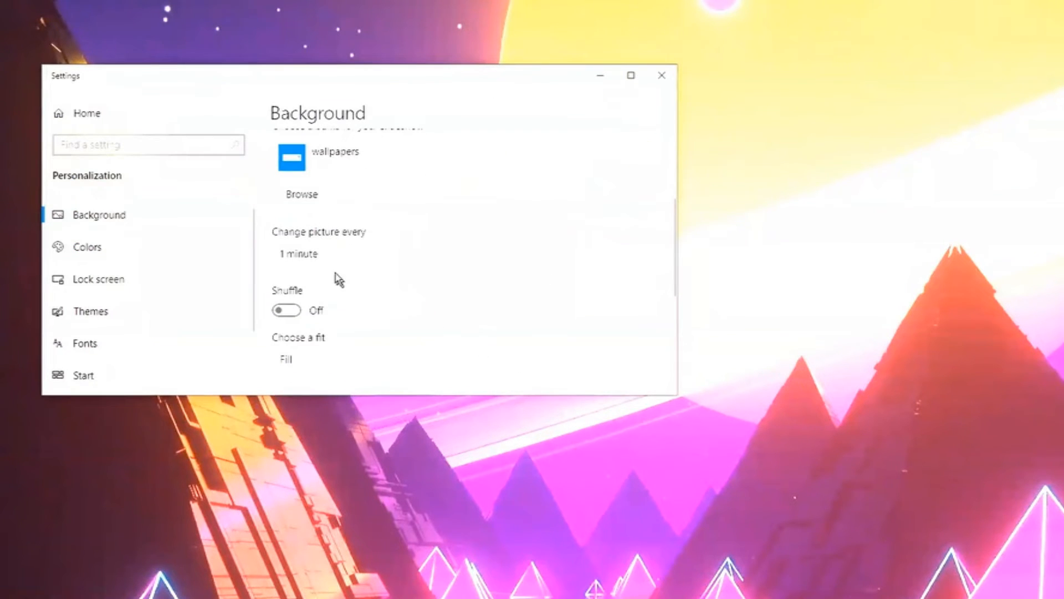
Set the picture change interval to 1 hour, turn Shuffle on, and review the fit options keeping Fill
click(305, 253)
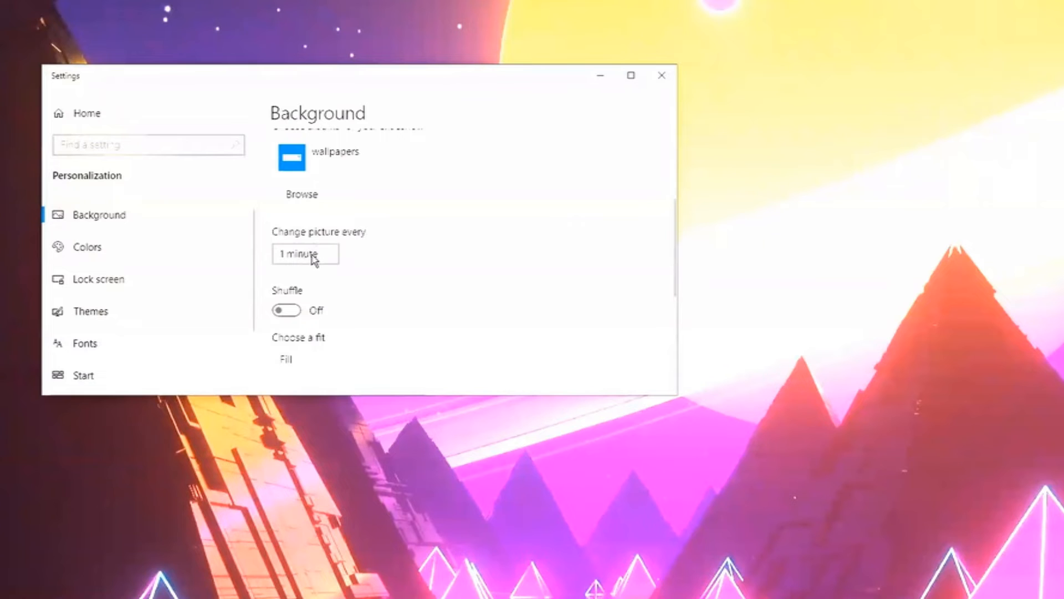
click(305, 253)
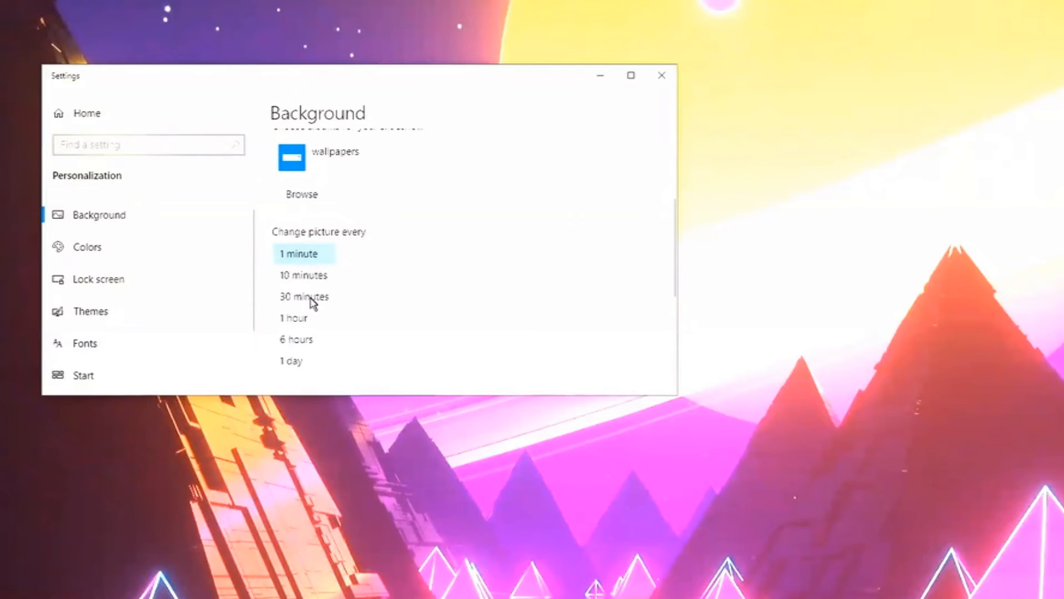
mouse_move(313, 319)
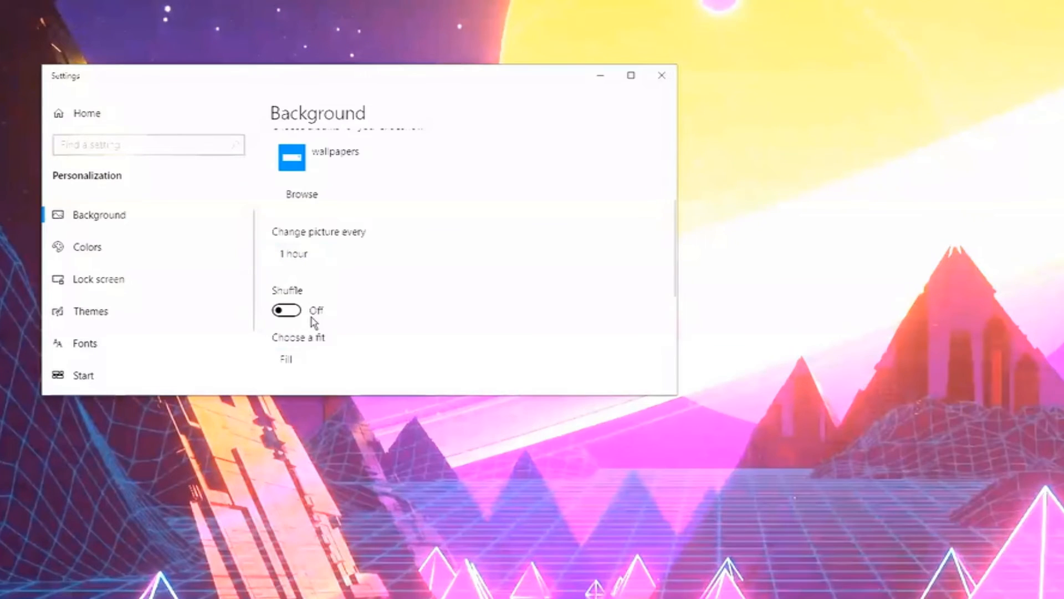
click(286, 311)
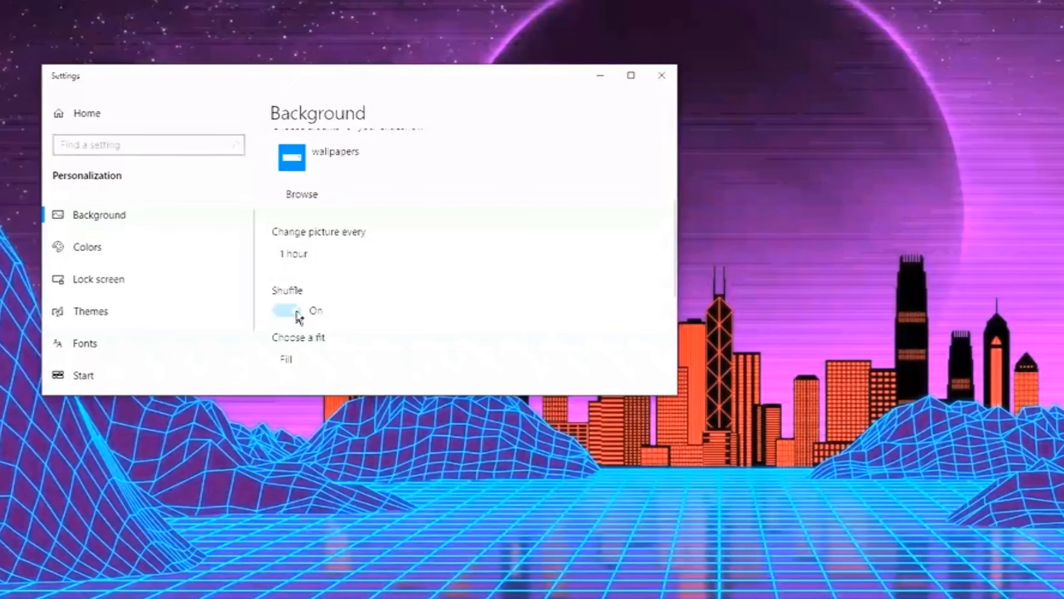
click(286, 311)
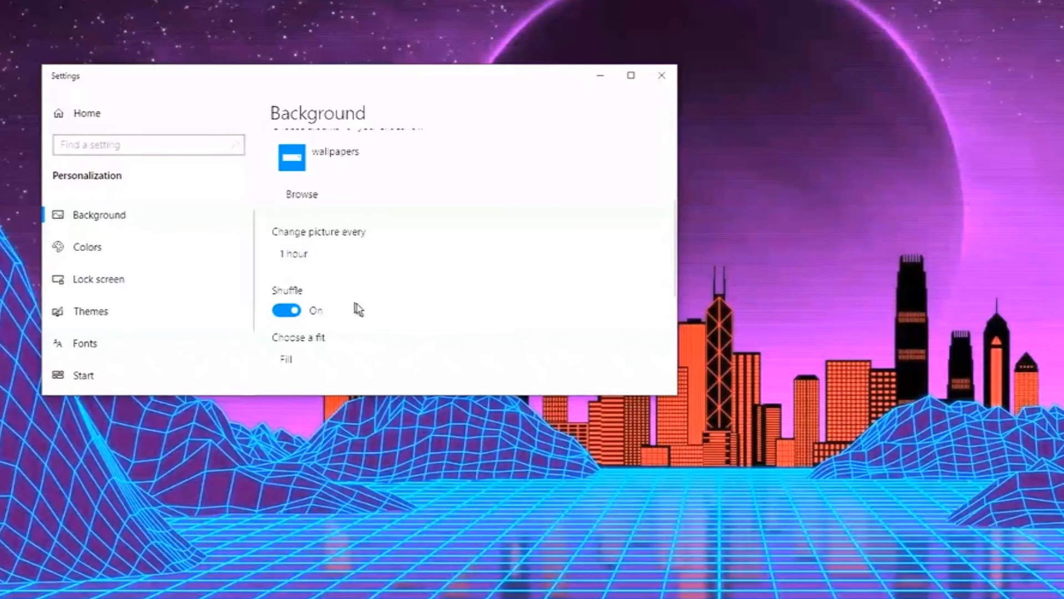
scroll(down, 3)
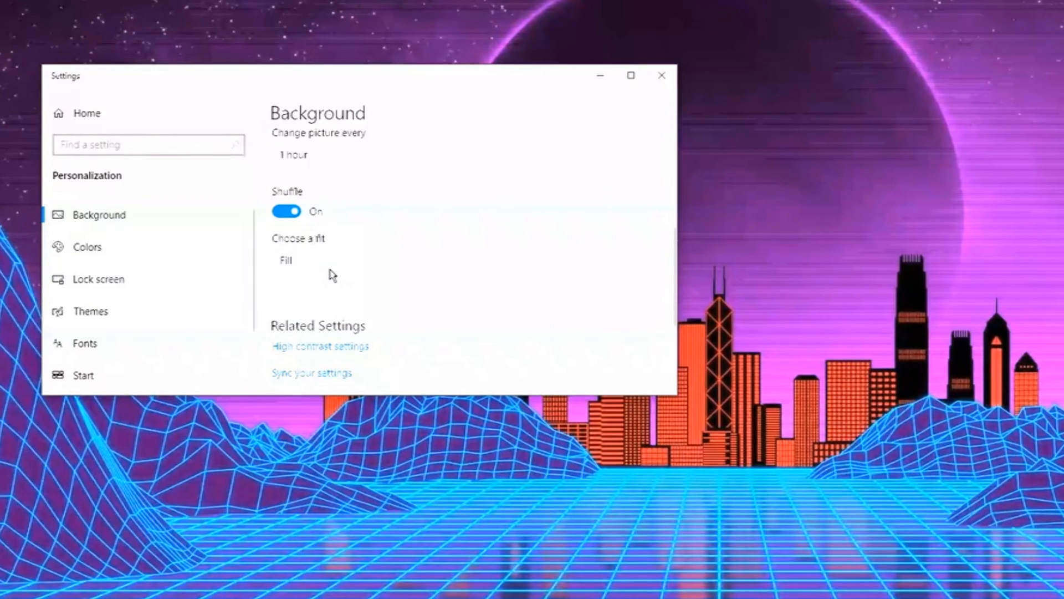
click(298, 259)
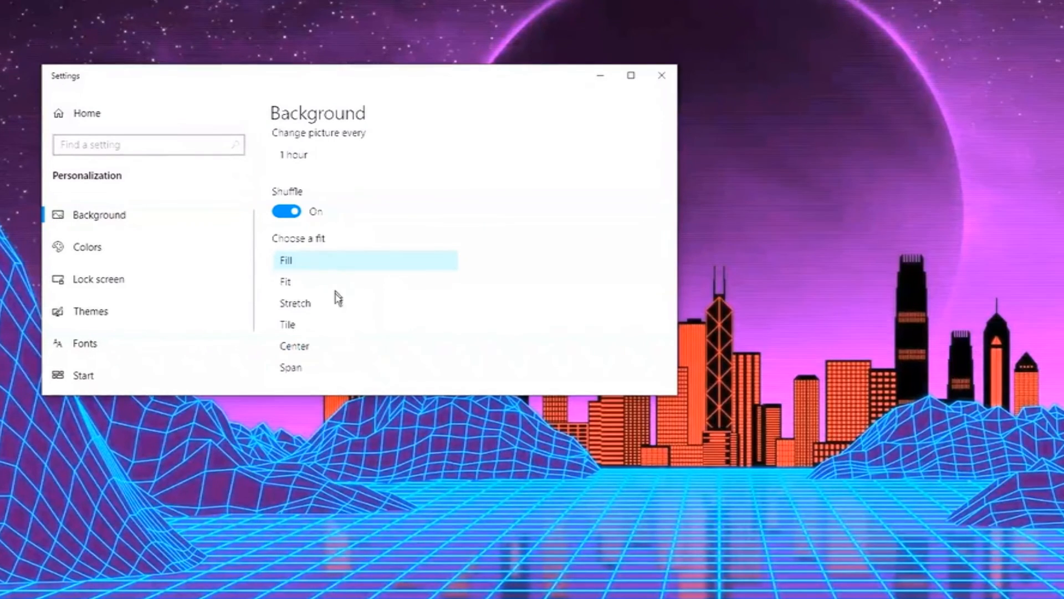
mouse_move(337, 302)
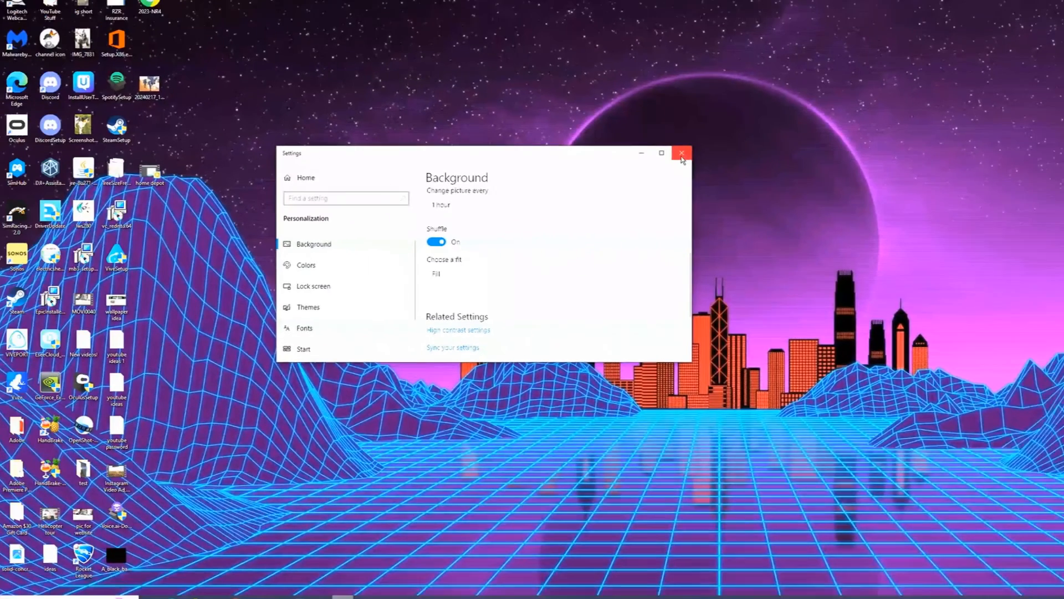
Close Settings to reveal the desktop showing the new slideshow wallpaper
click(682, 153)
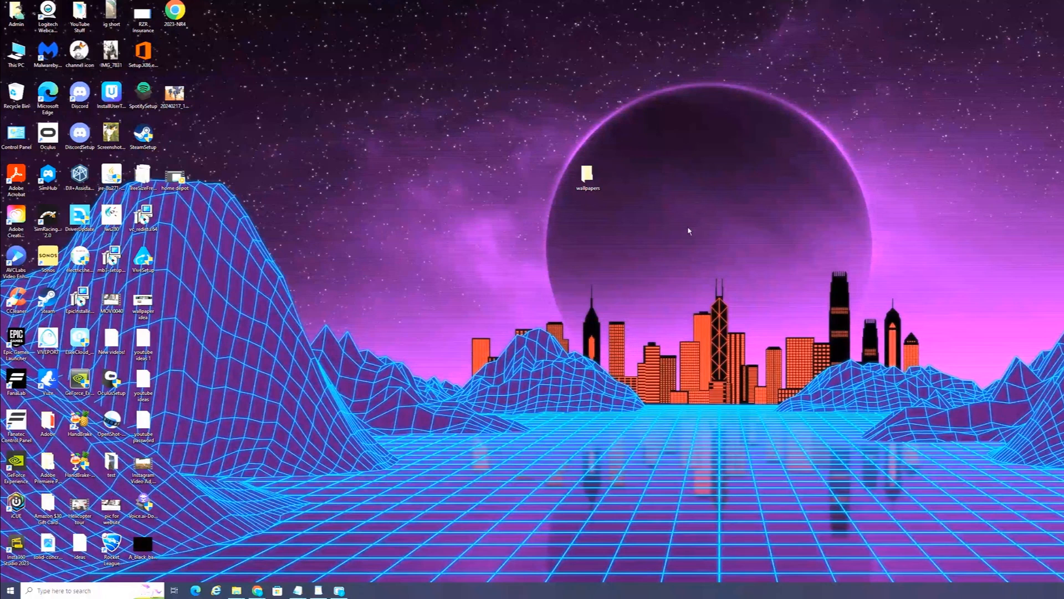
mouse_move(664, 233)
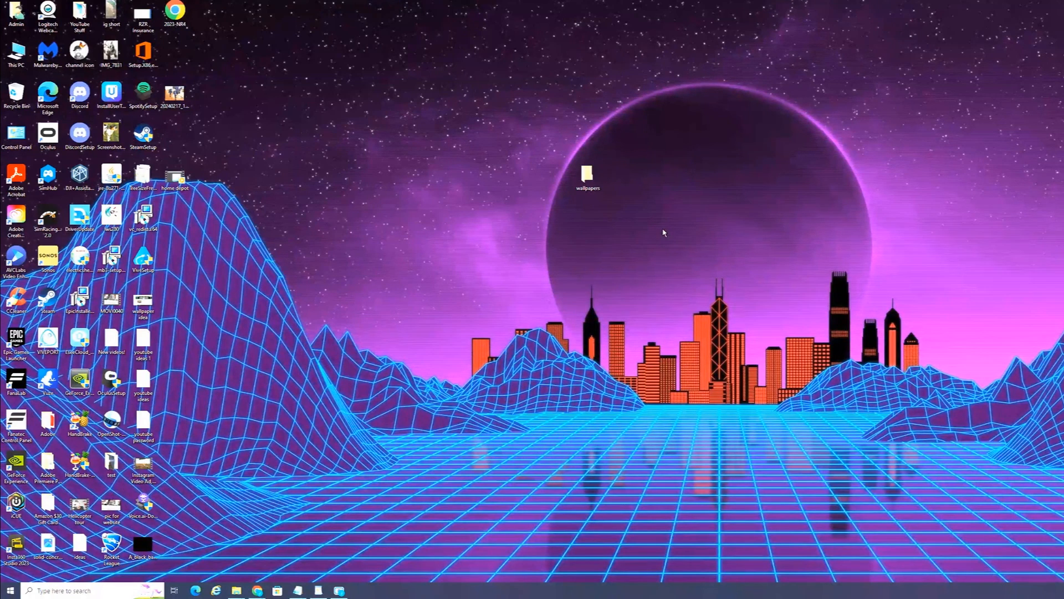